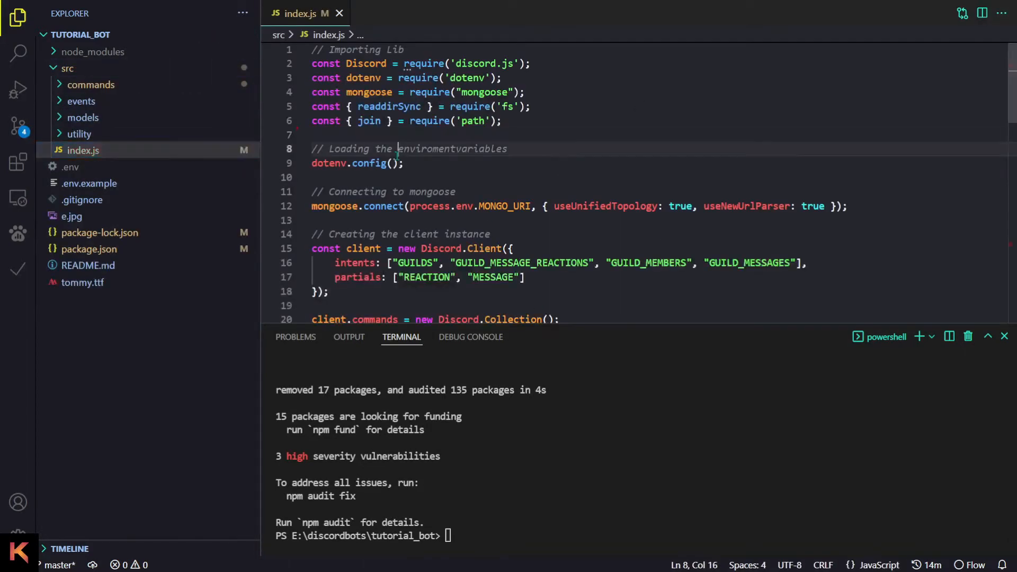
Add client.timeouts = new Discord.Collection(); below the client definition in index.js
scroll(down, 3)
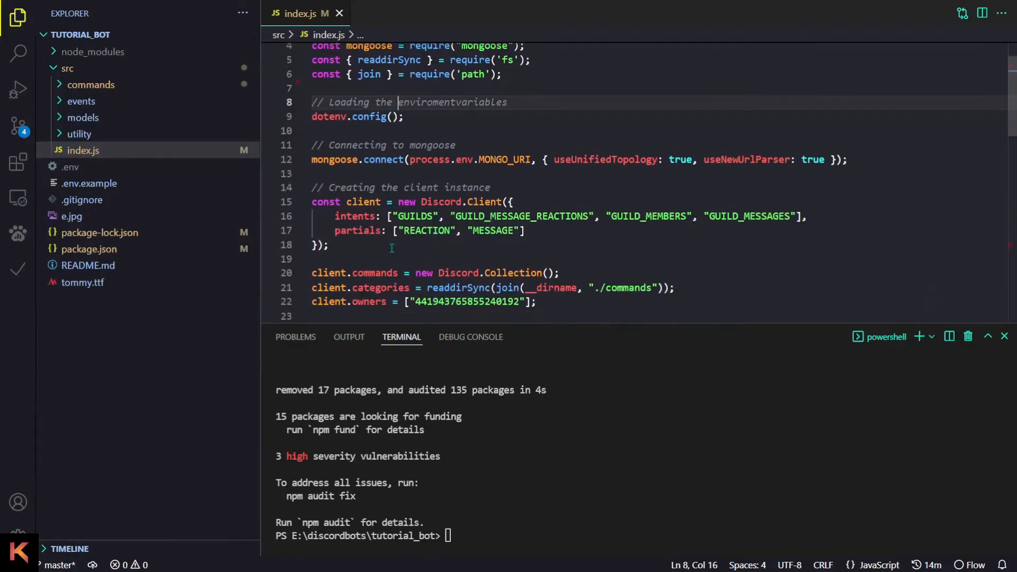
text(client.tim)
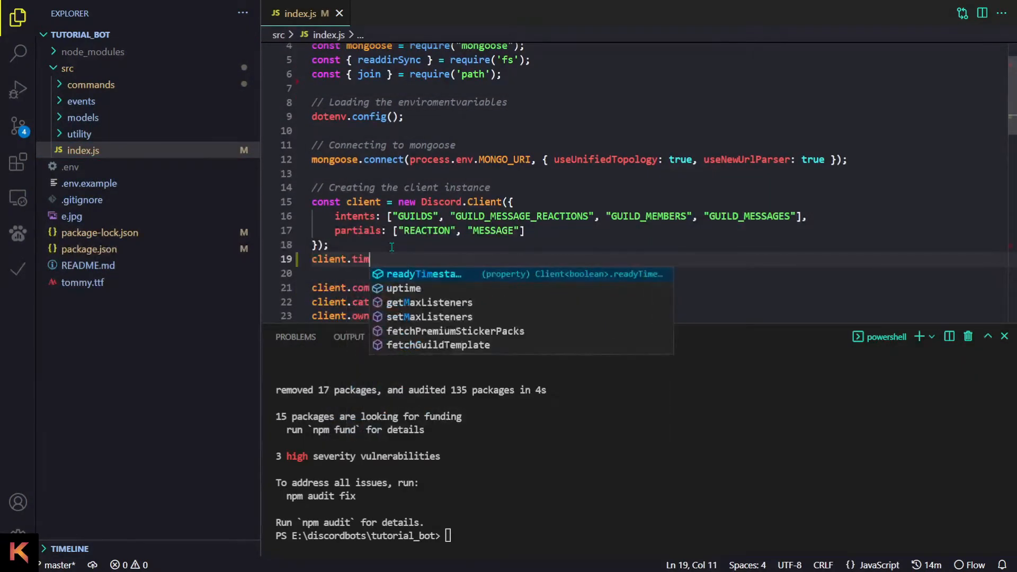
text(eouts = new)
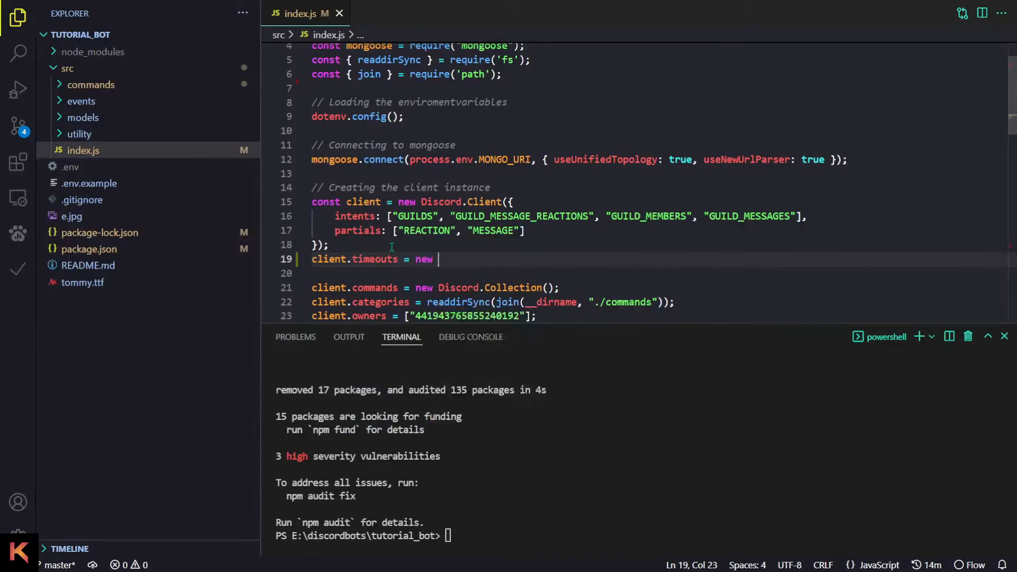
text(Discord.Collection();)
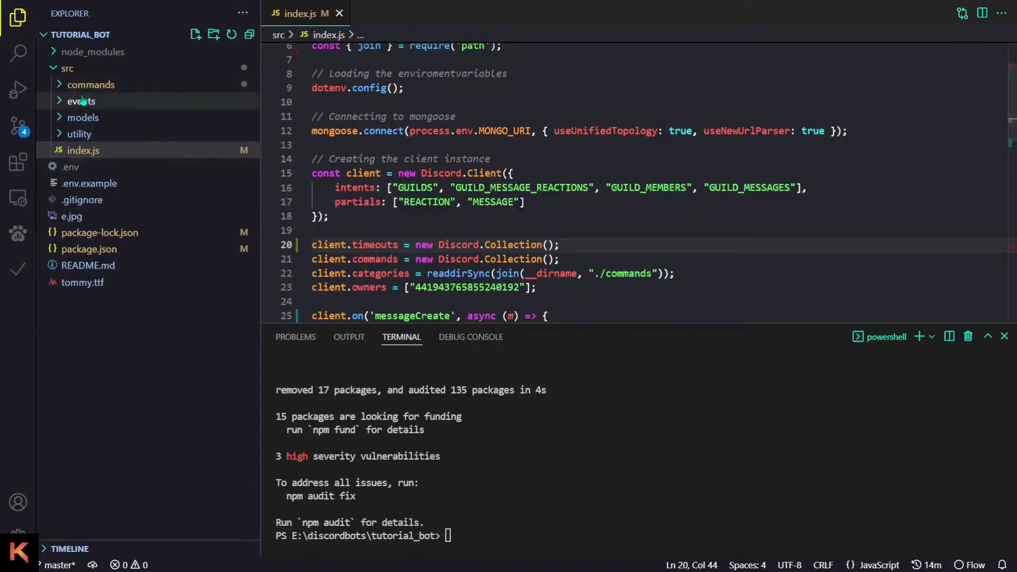
In interactionCreate.js, add const t = client.timeouts.get(`${interaction.user.id}_${command.name}`) || 0; before command.run
click(80, 100)
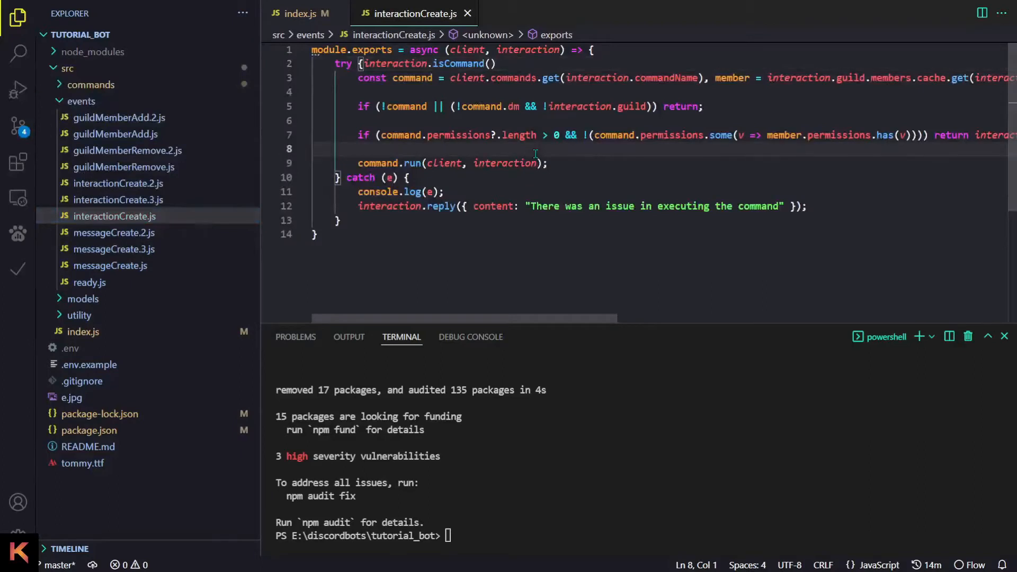
key(Enter)
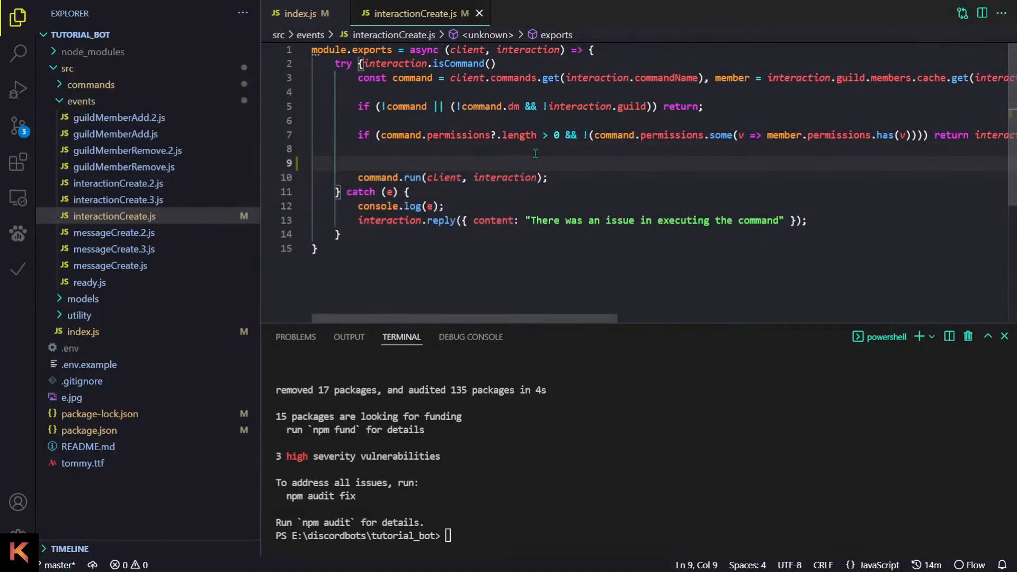
text(const t = c)
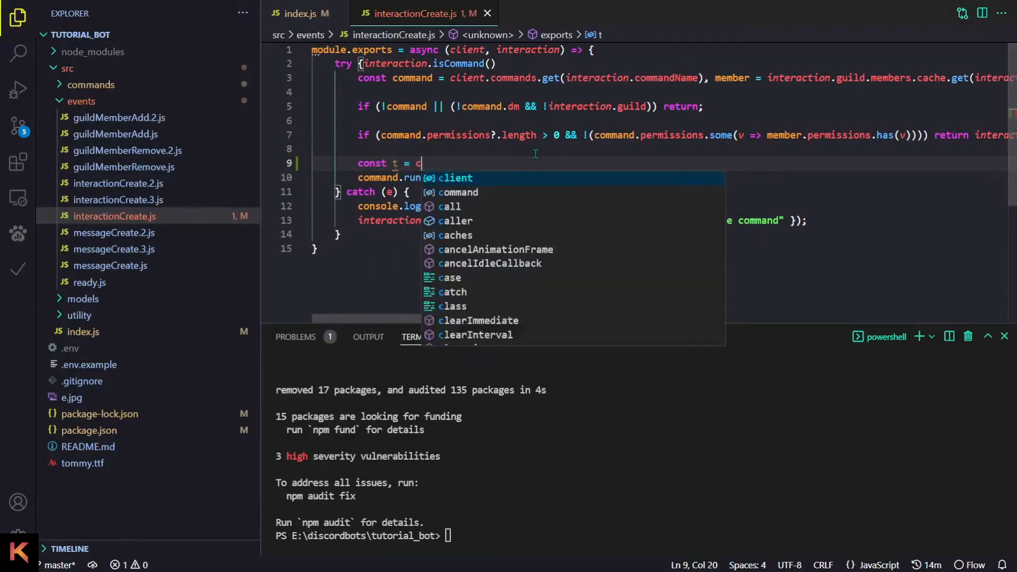
text(lient.timeouts)
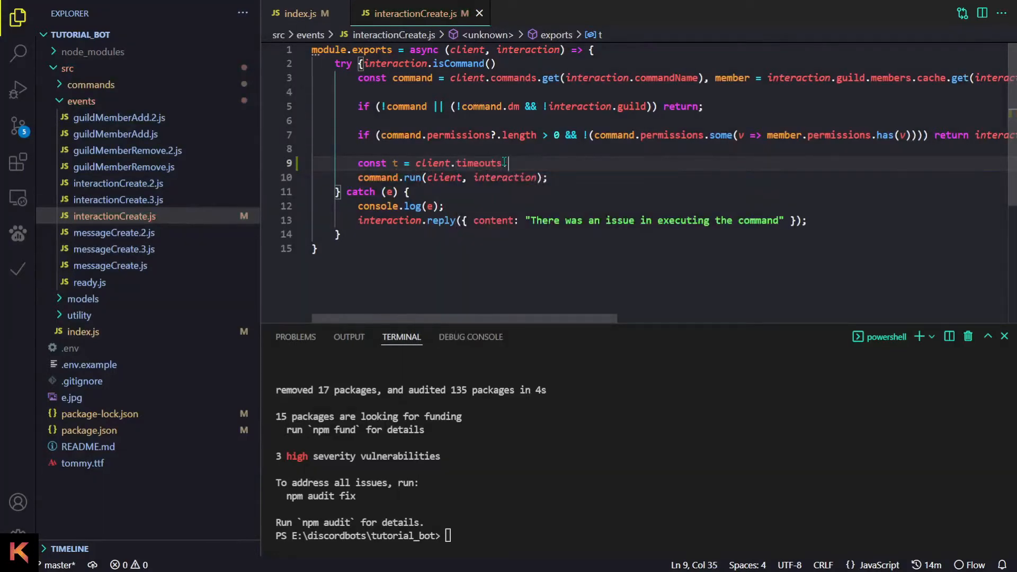
text(.get())
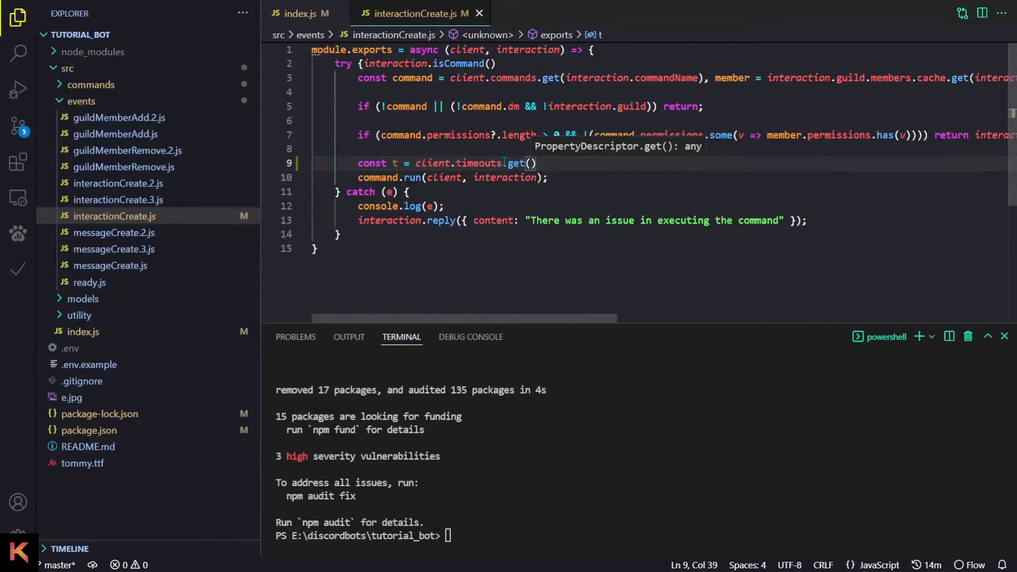
text(`${}`)
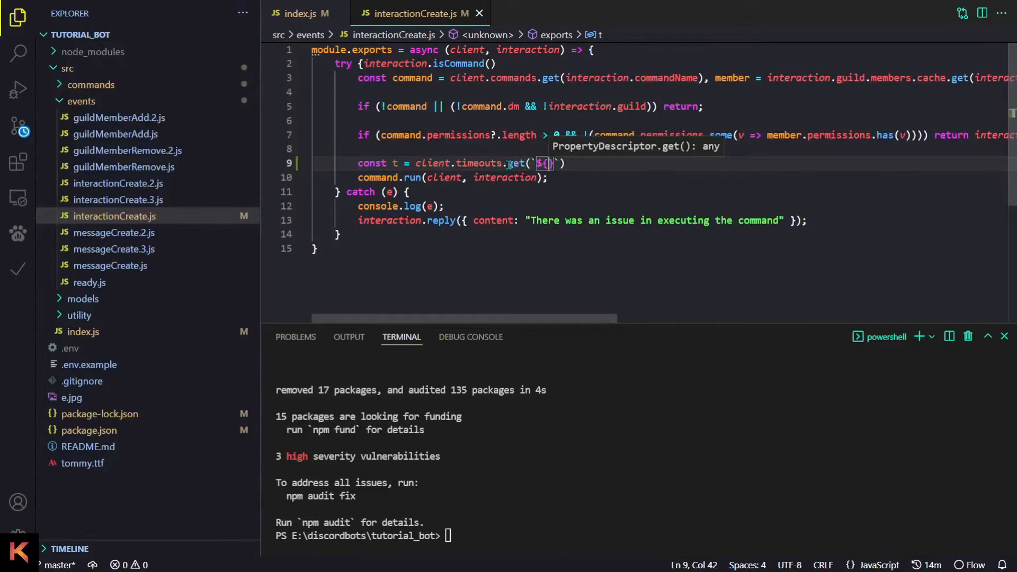
text(interaction.)
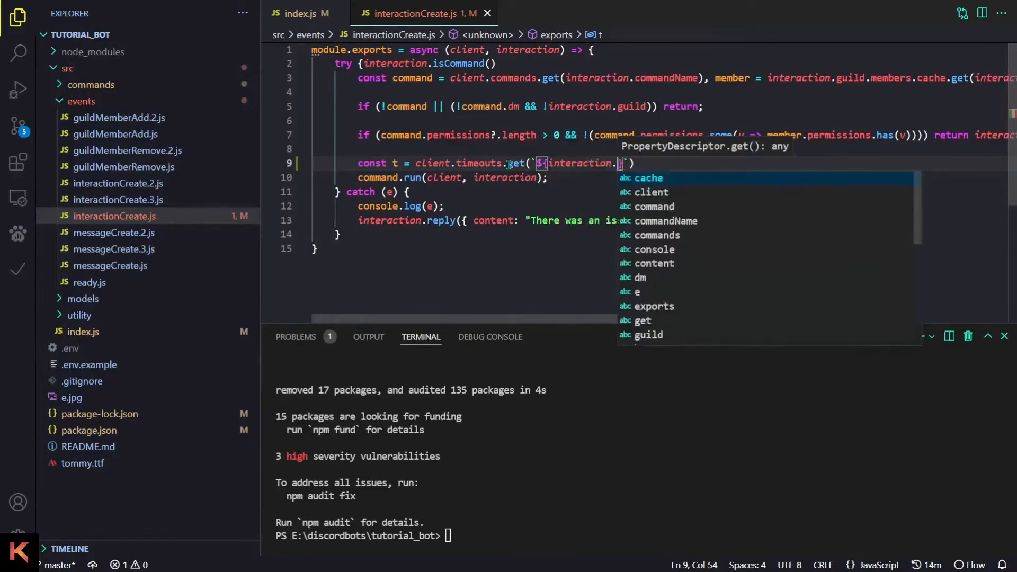
text(user.id})
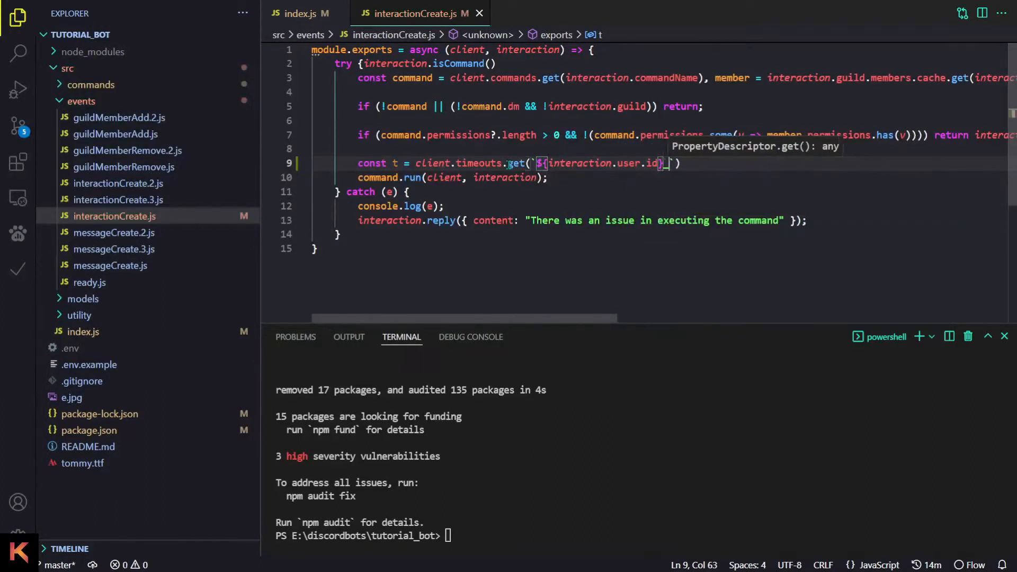
text(_${command.n})
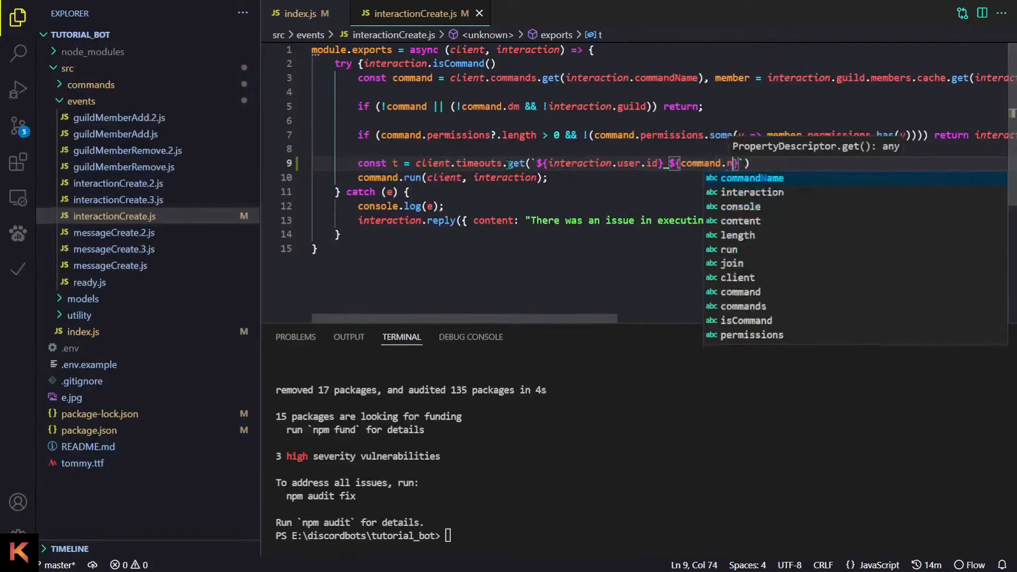
text(ame)
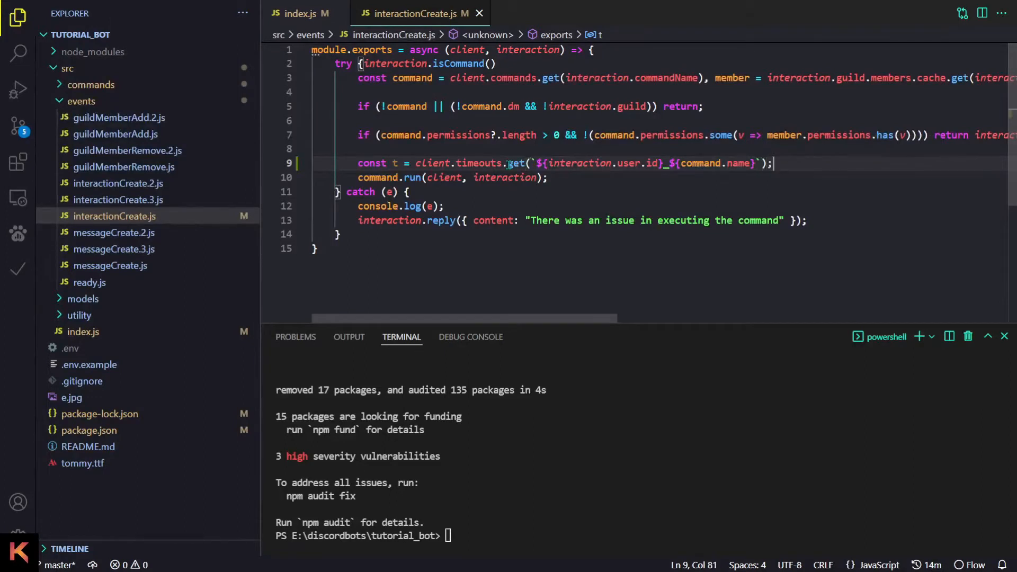
text(||)
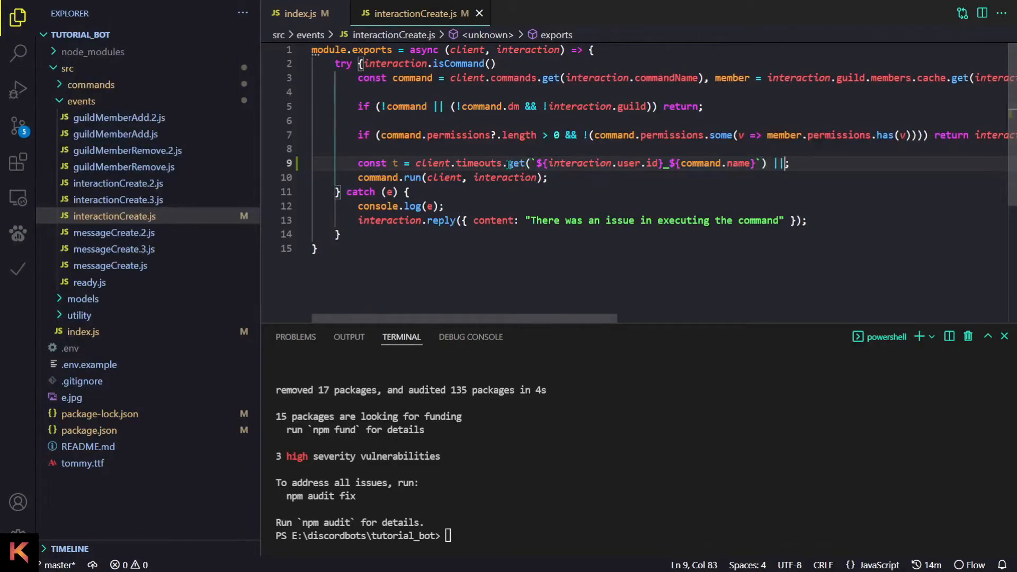
text(0;)
text(if()
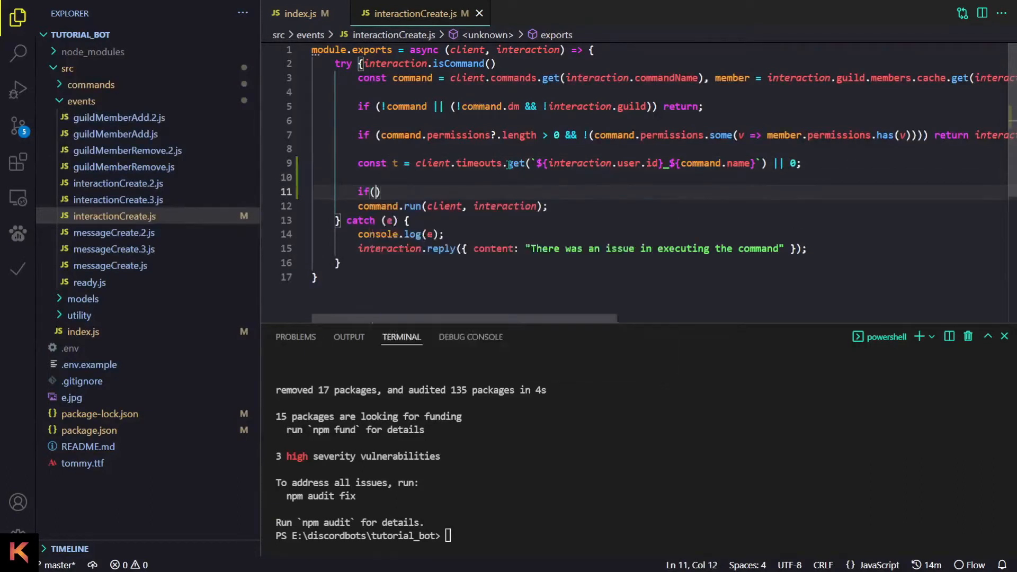
Add if (Date.now() - t < 0) returning a 'You are on a timeout of' reply
text(Date.now())
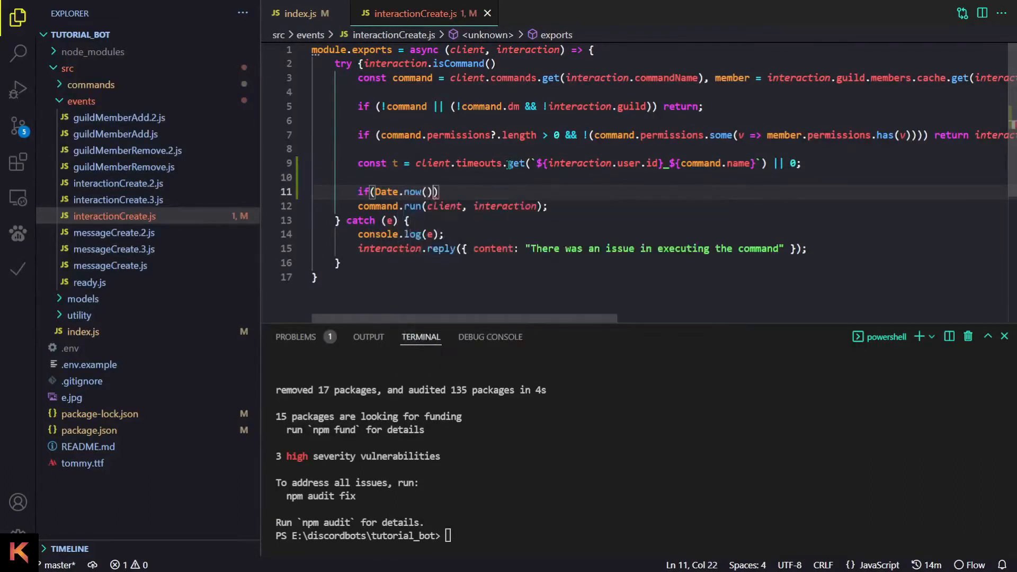
text(- t)
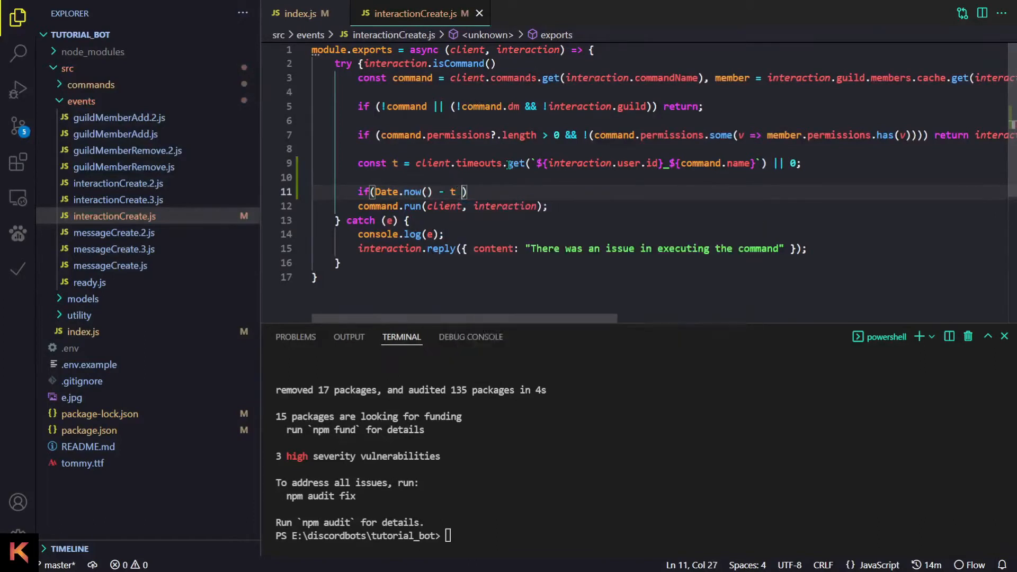
text(< 0)
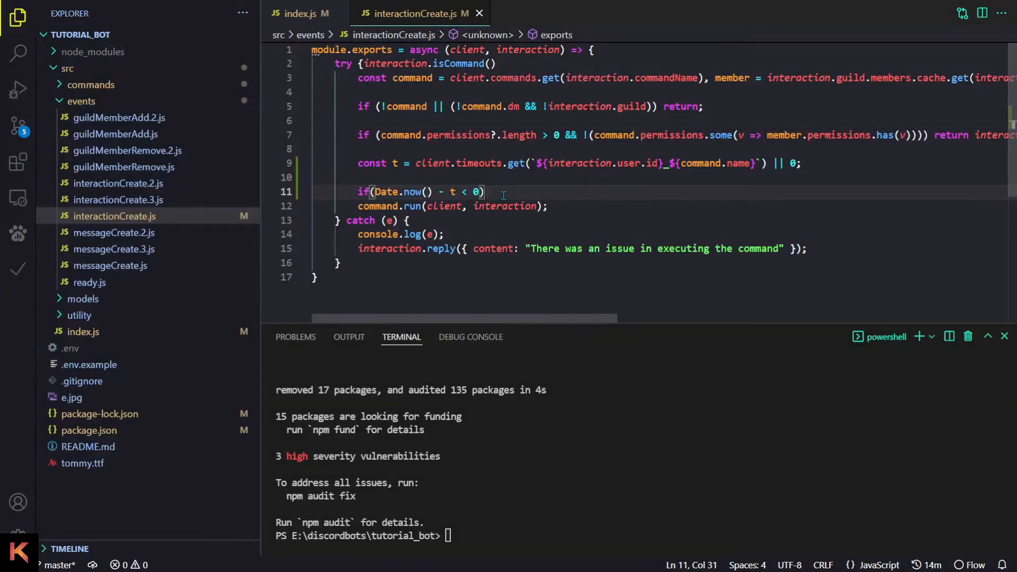
text(ret)
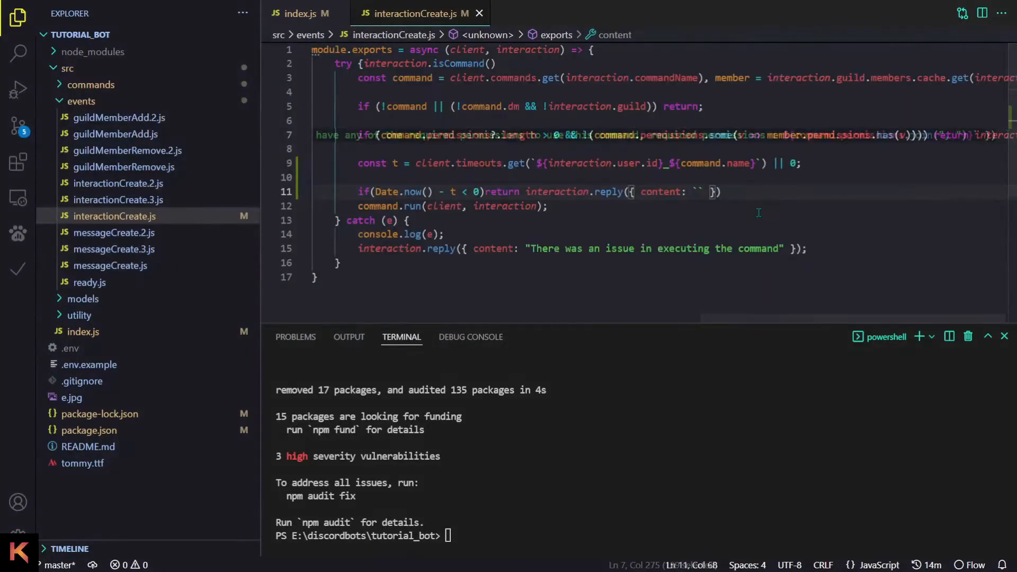
text(You are)
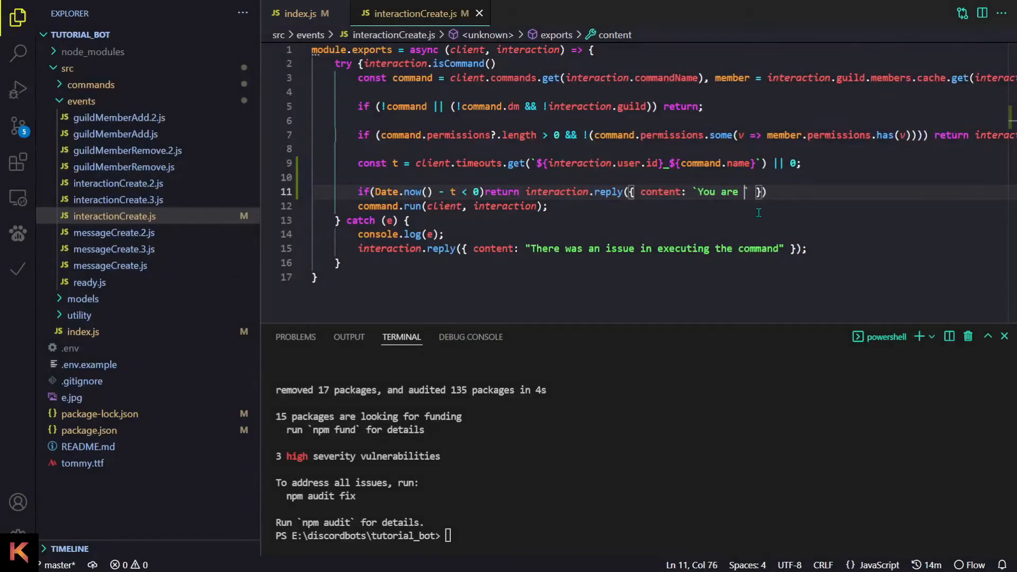
text(on a timeout of ${)
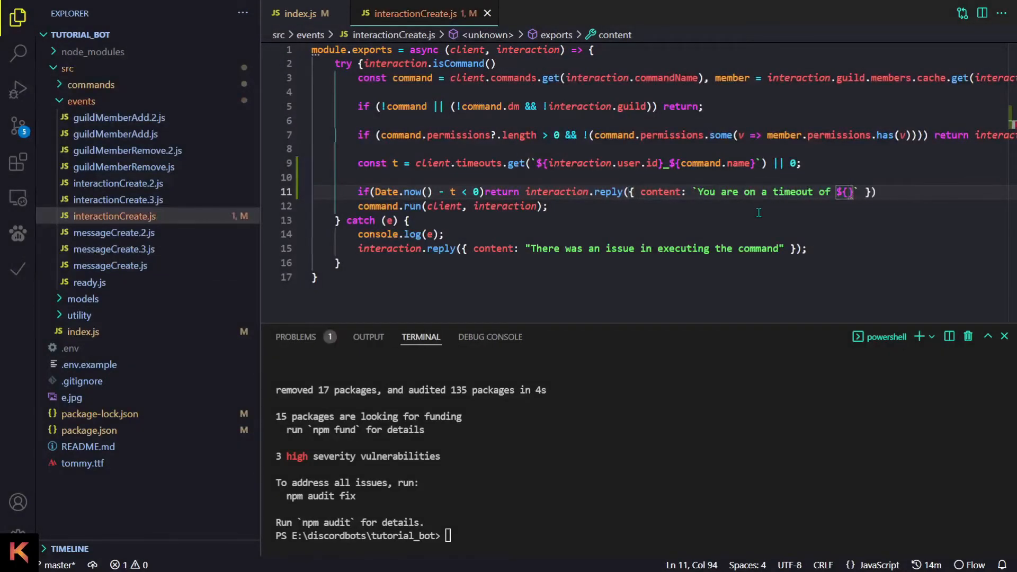
text(Date)
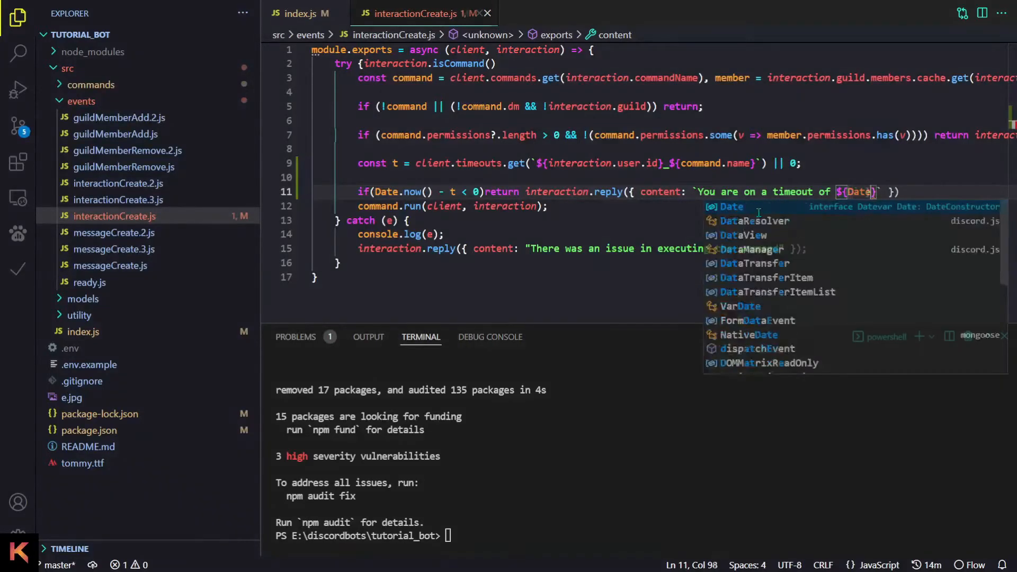
text(t - Date.)
text(const ms = requi)
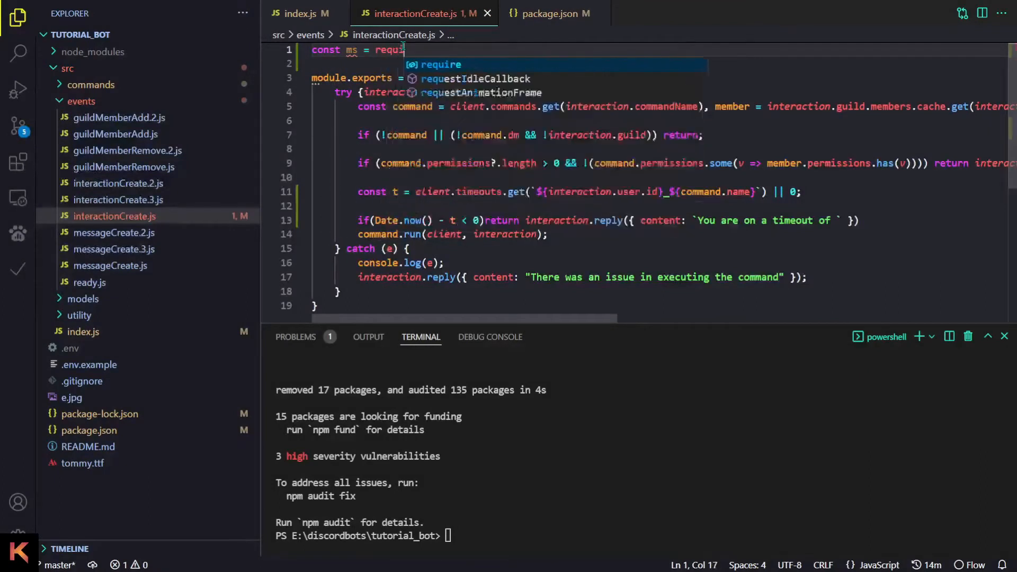
Require 'ms-prettify' as ms and show ${ms(t - Date.now())} in the timeout reply
text(('ms-prettify');)
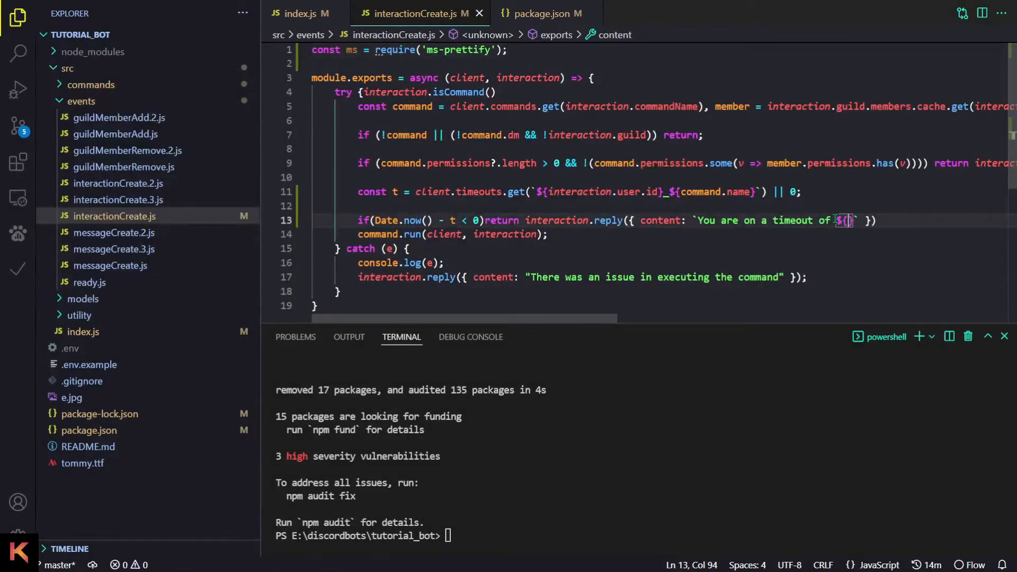
text(ms())
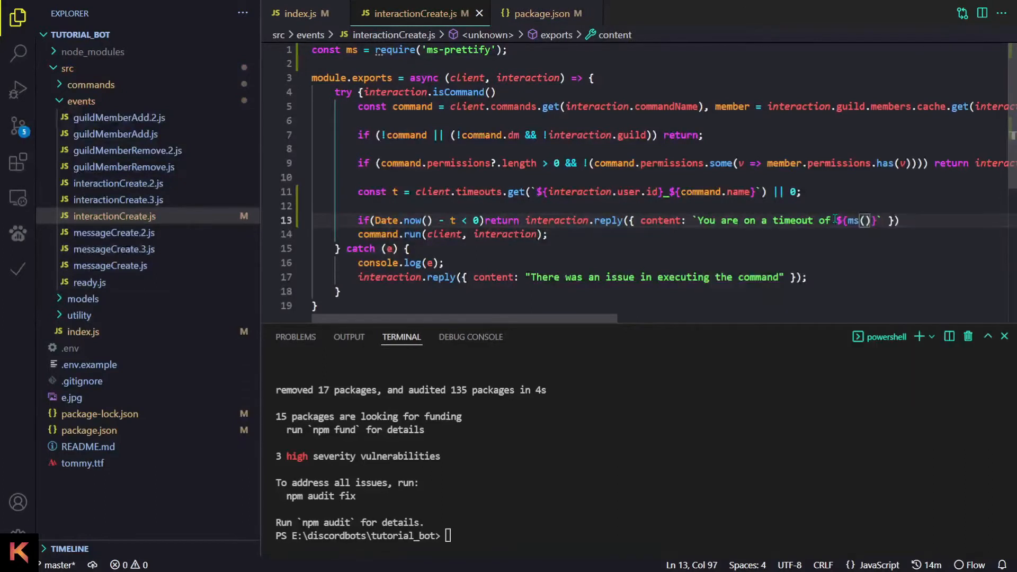
text(t- Date.now()
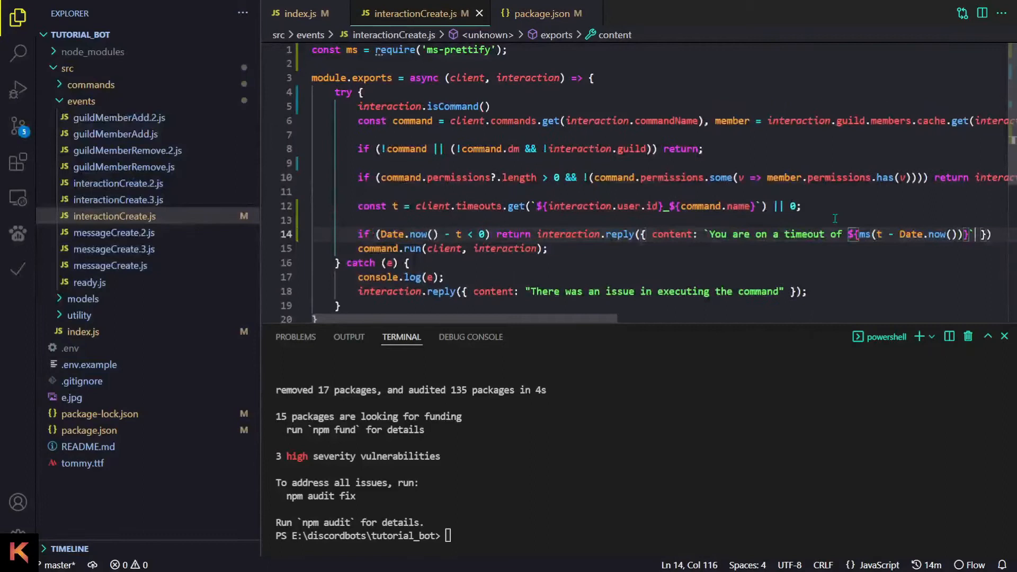
text(;)
key(Enter)
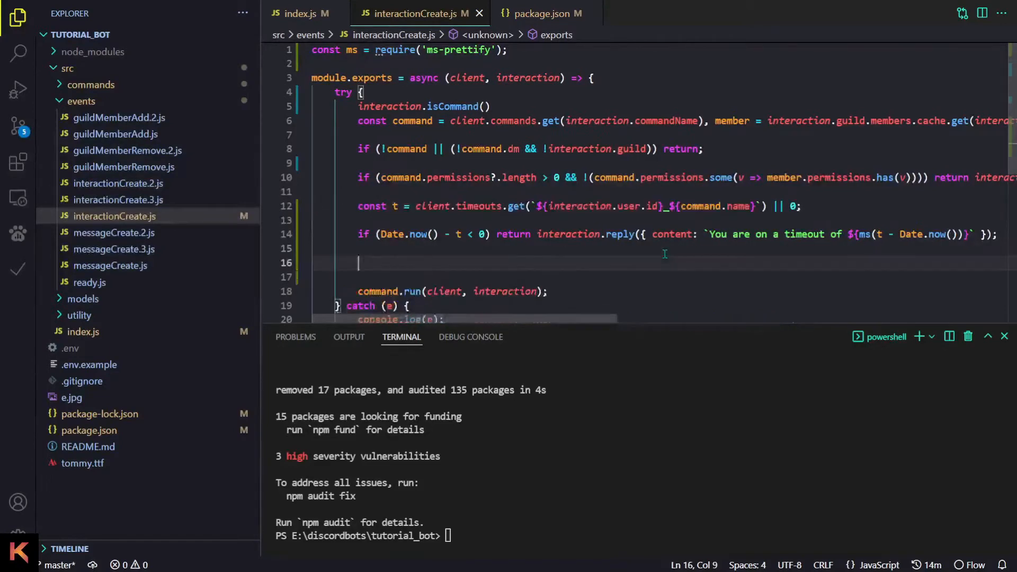
Add client.timeouts.set(`${interaction.user.id}_${command.name}`, Date.now() + (command.timeout || 0)) before command.run
text(client.timeouts.set(`${interaction.user.id}_${command.name}`))
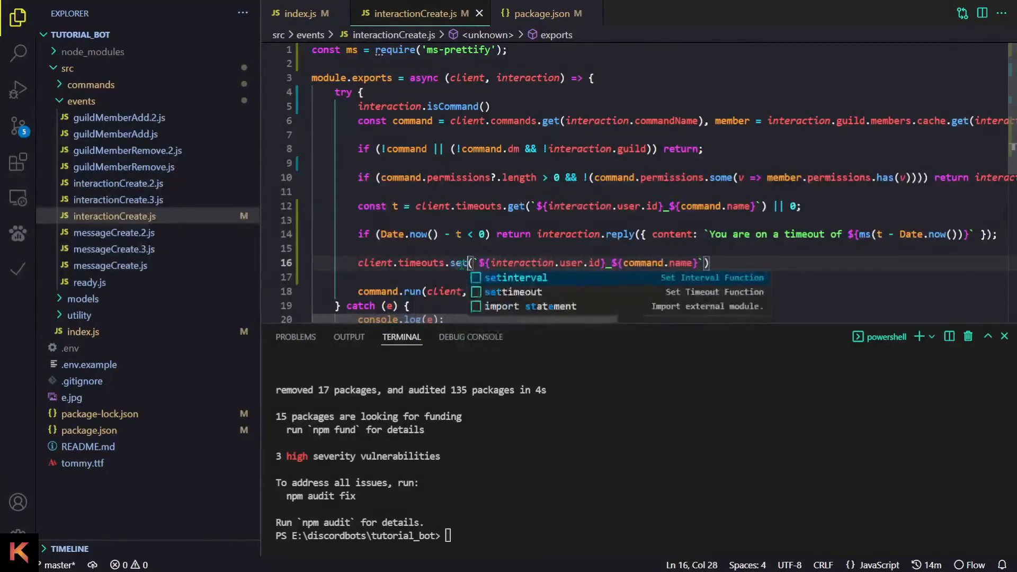
text(`, Date.now)
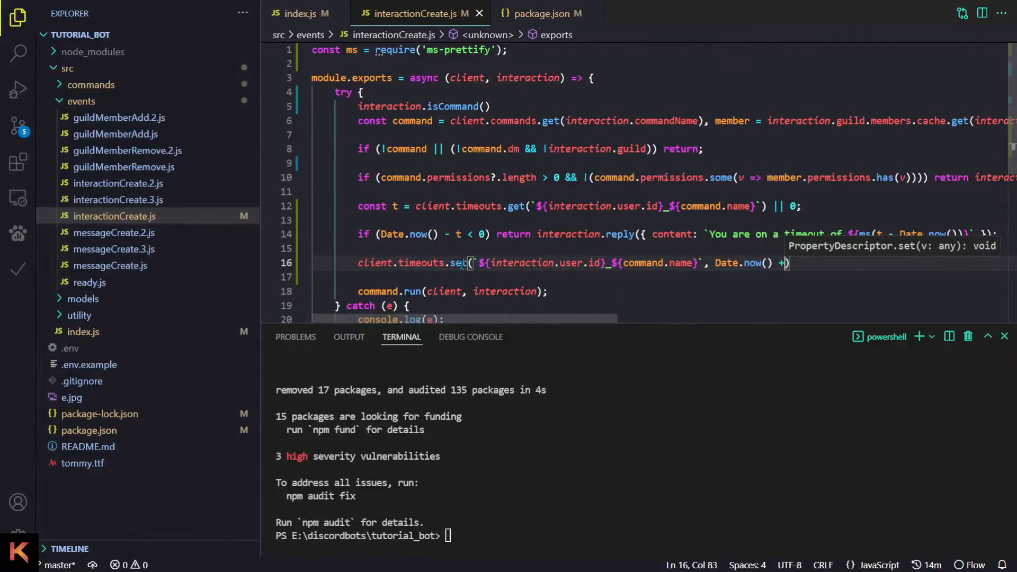
text(())
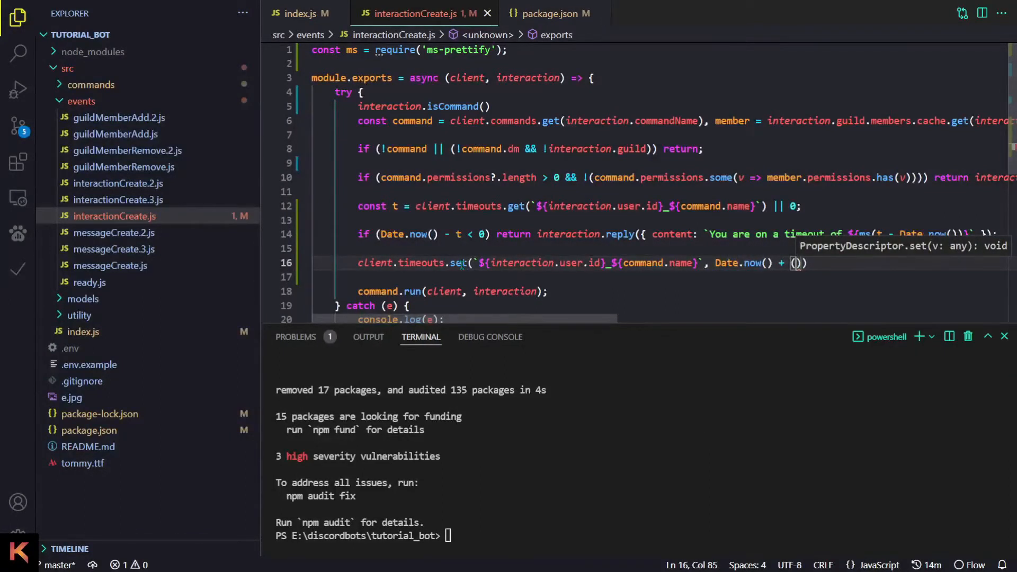
text(command.timeou)
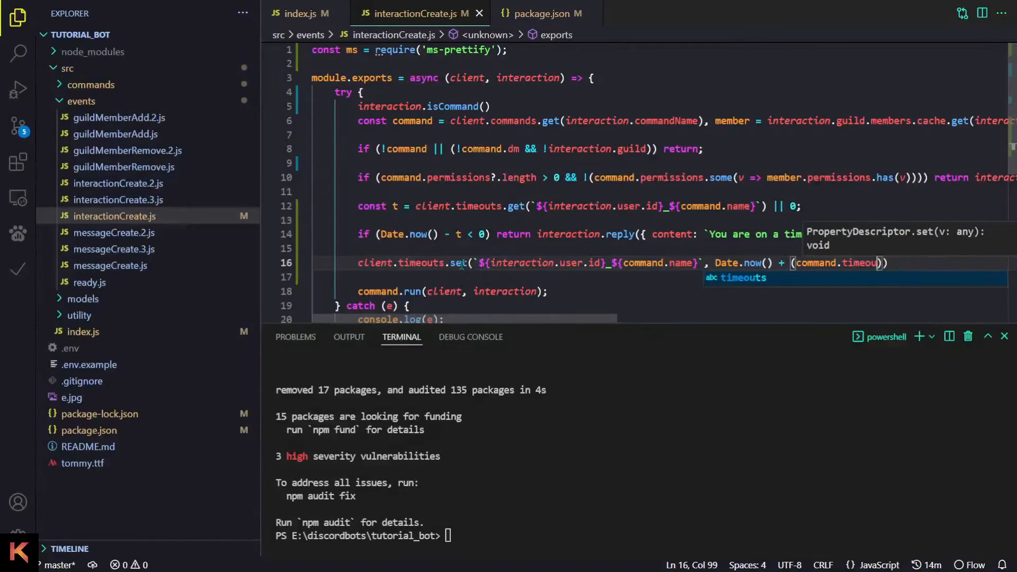
text(|| 0)
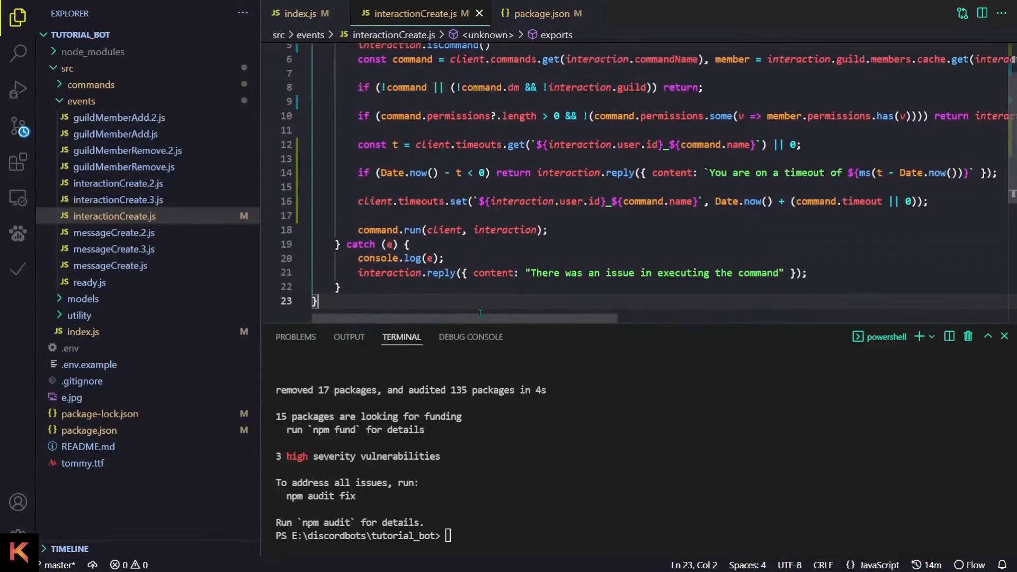
mouse_move(209, 152)
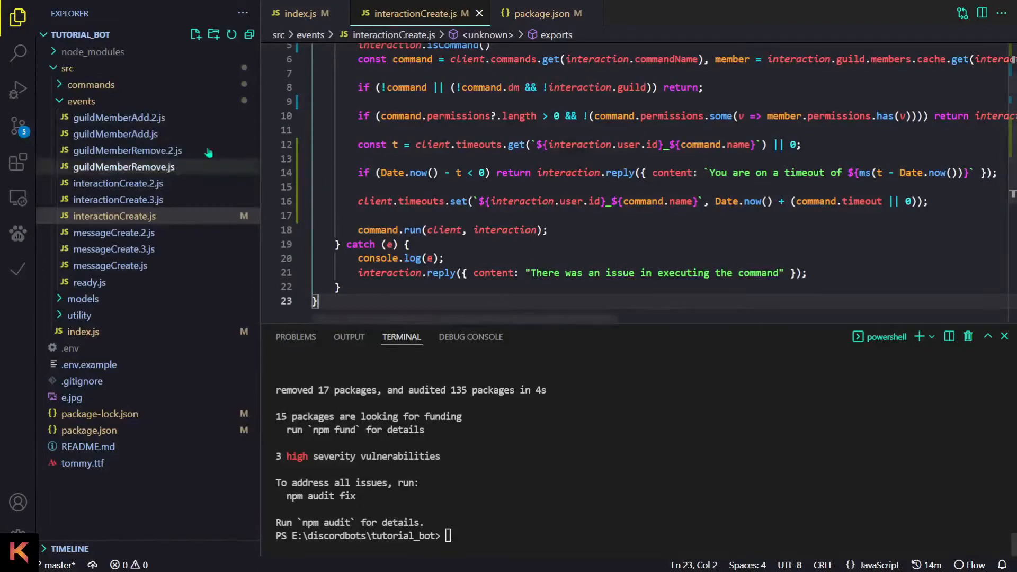
Open src/commands/general/ping.js and add timeout: 10000 after the data block
click(91, 85)
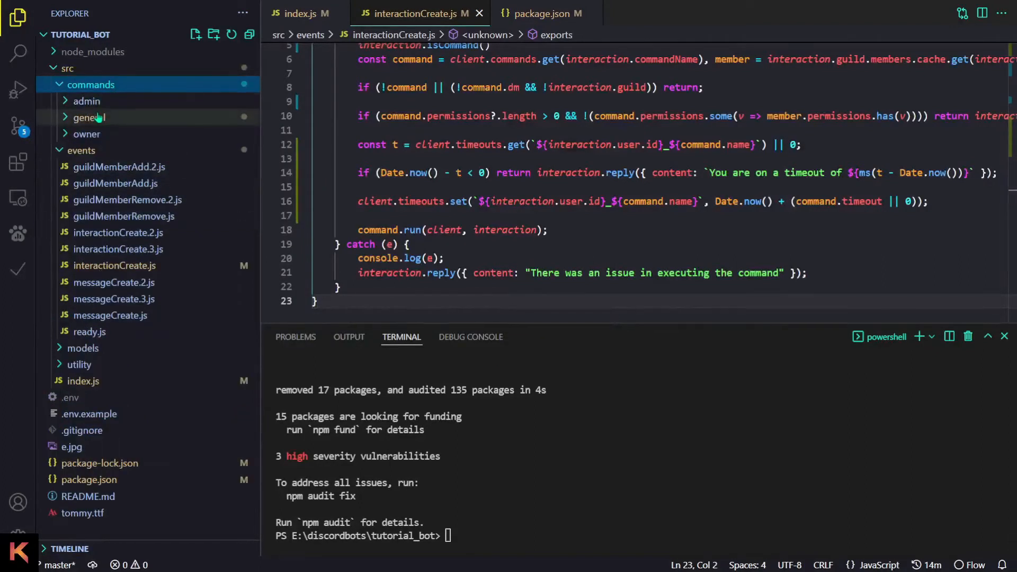
click(89, 117)
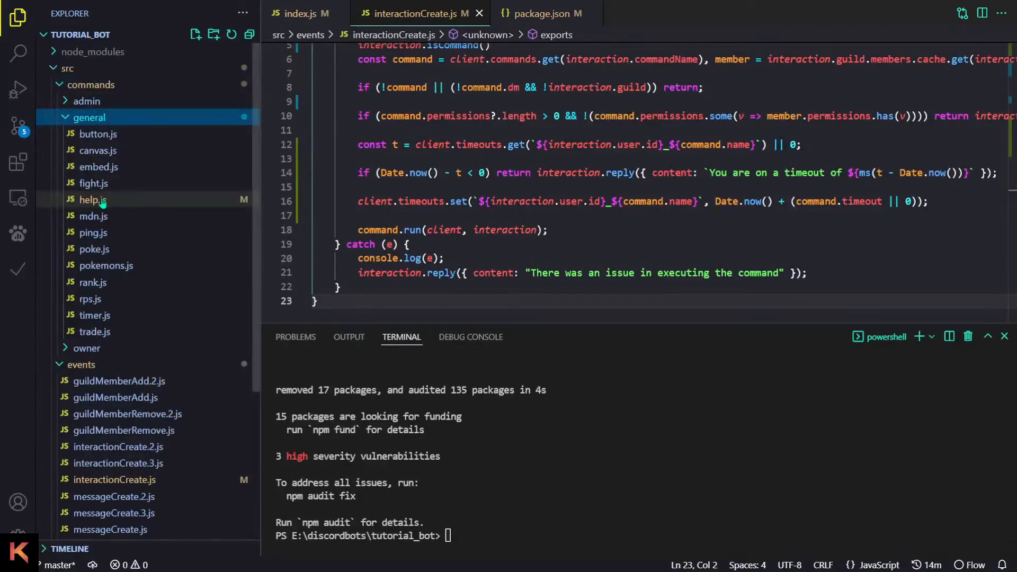
click(94, 249)
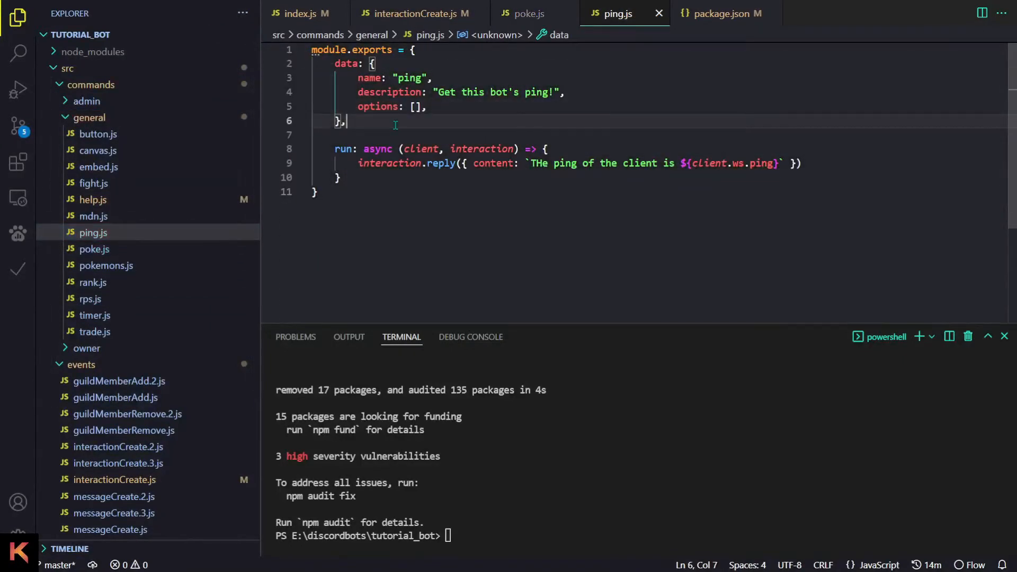
text(timeout:)
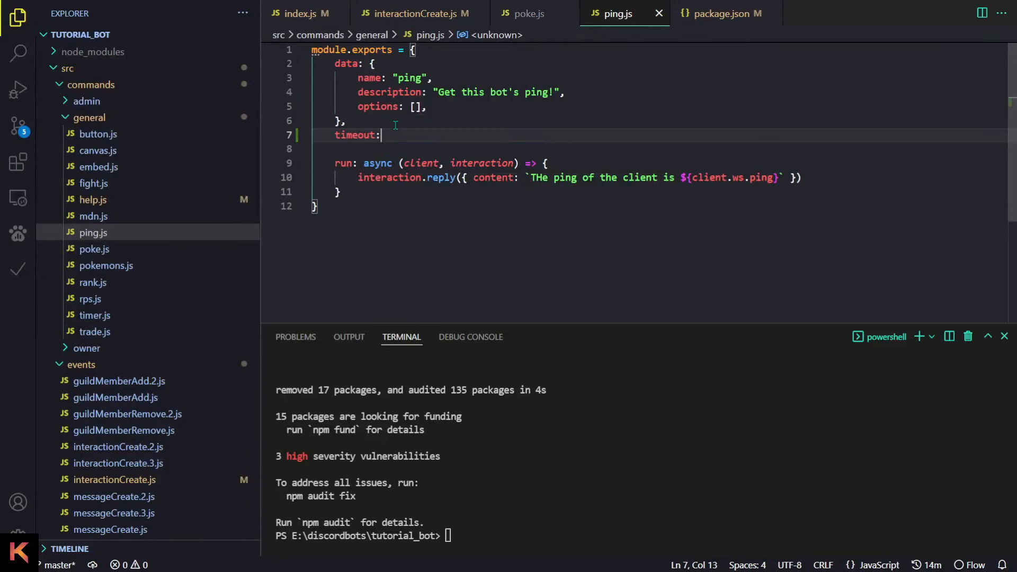
text(10000,)
click(642, 536)
text(node .)
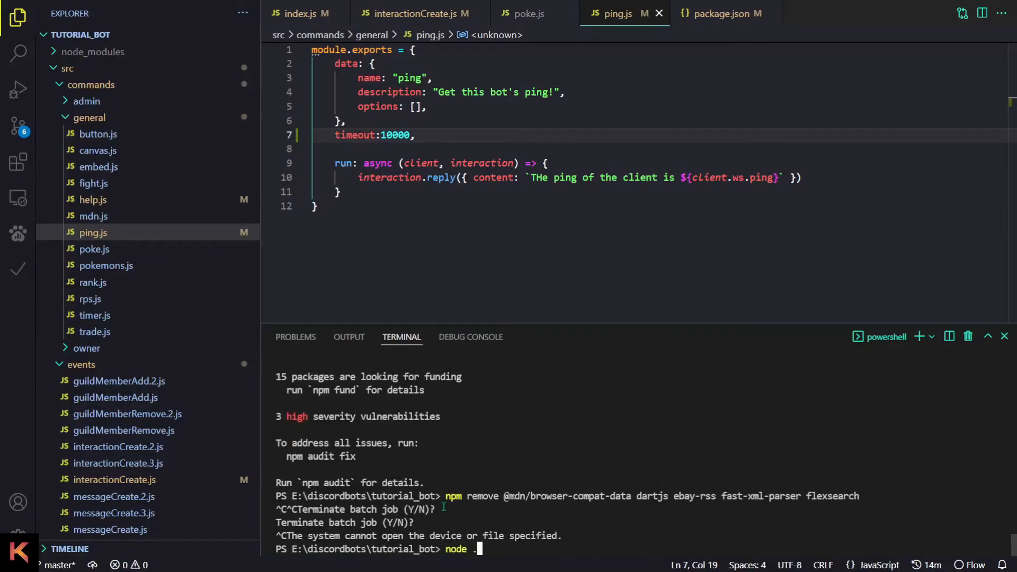
Run node . and change the reply to ms(t - Date.now(), { till: 'second' })
key(alt+tab)
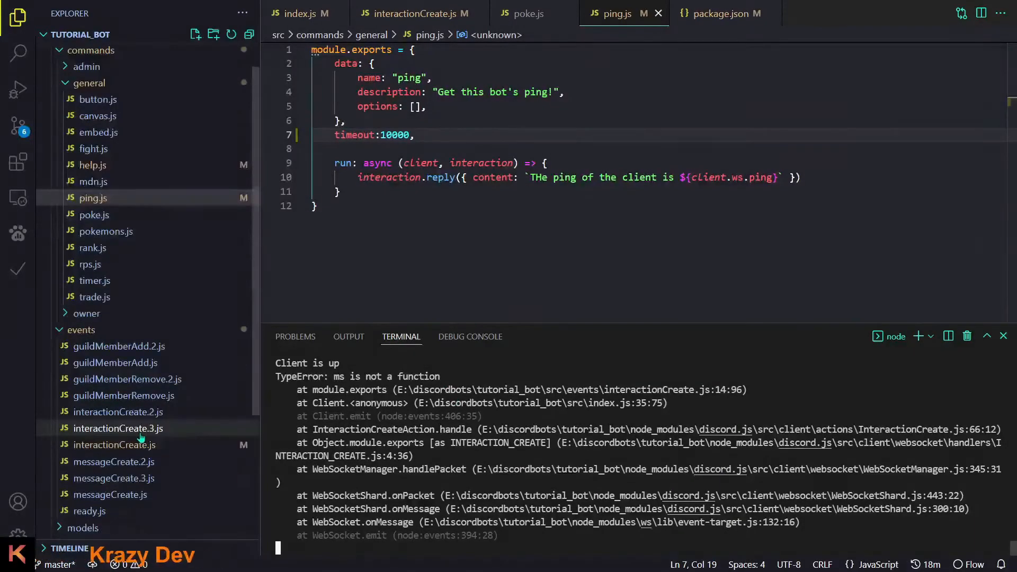
click(113, 445)
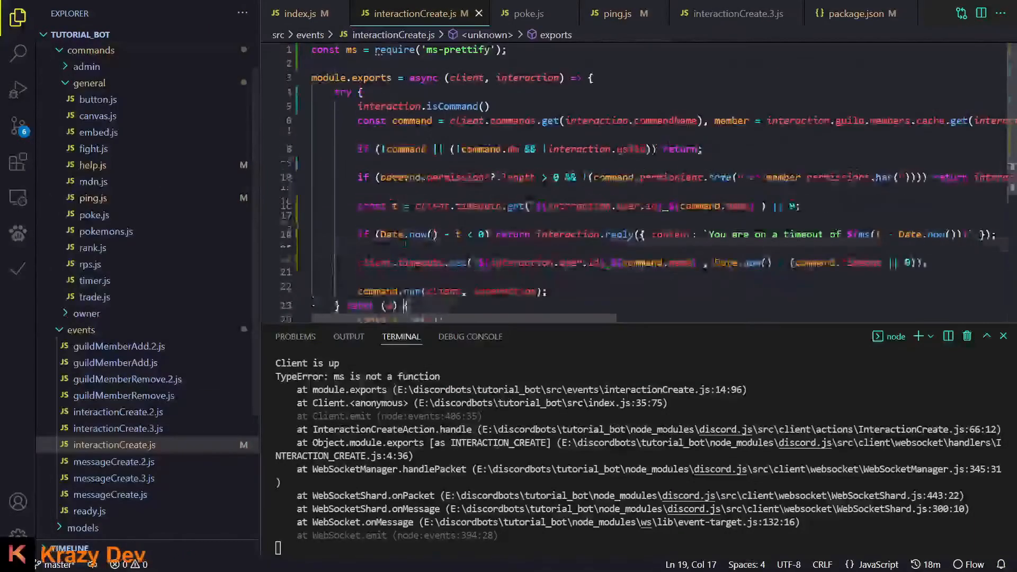
text(.)
click(656, 234)
text(, { till: 'second' })
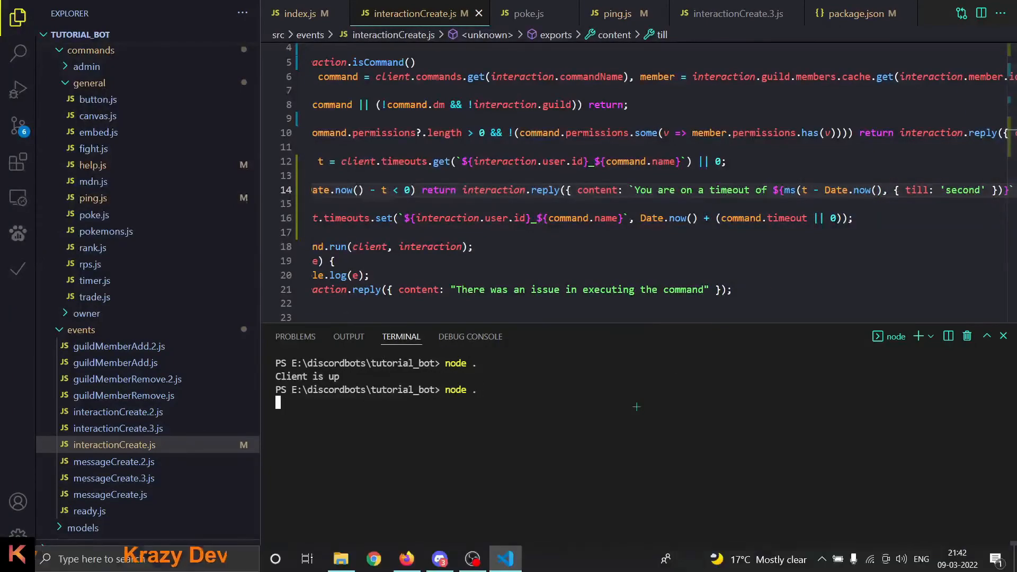
click(439, 558)
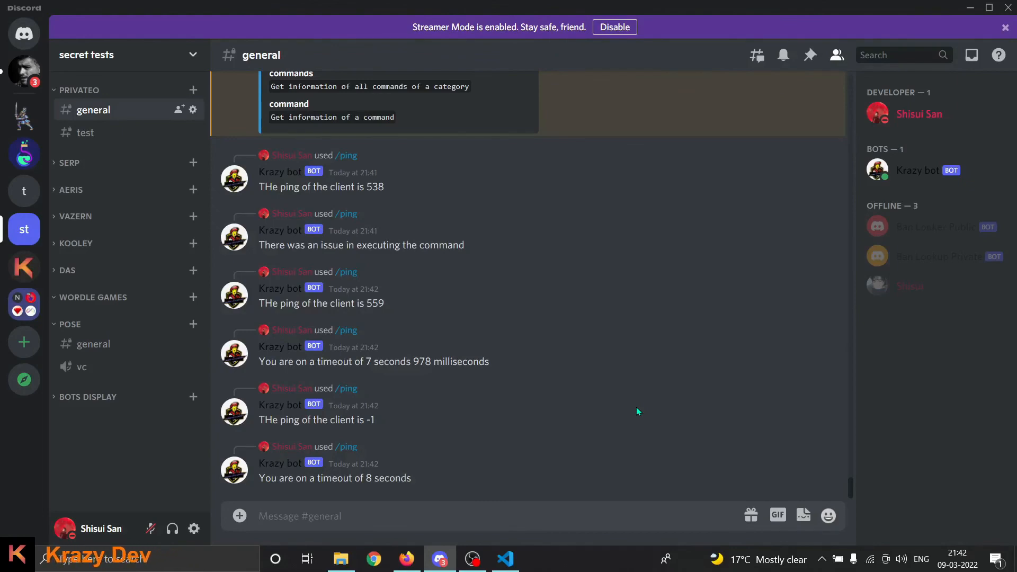
Run /ping repeatedly in #general to get replies like 'You are on a timeout of 8 seconds'
click(472, 558)
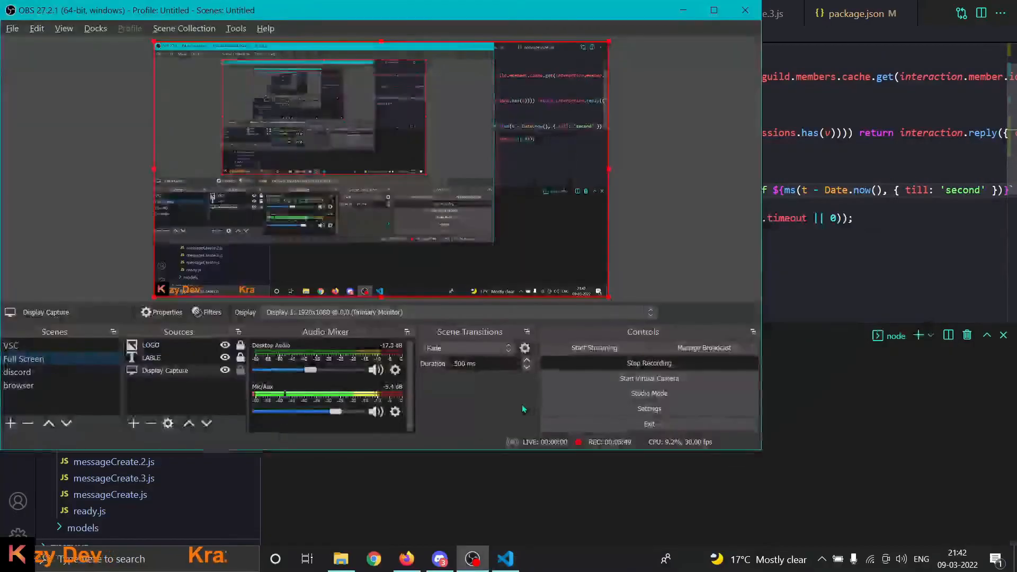